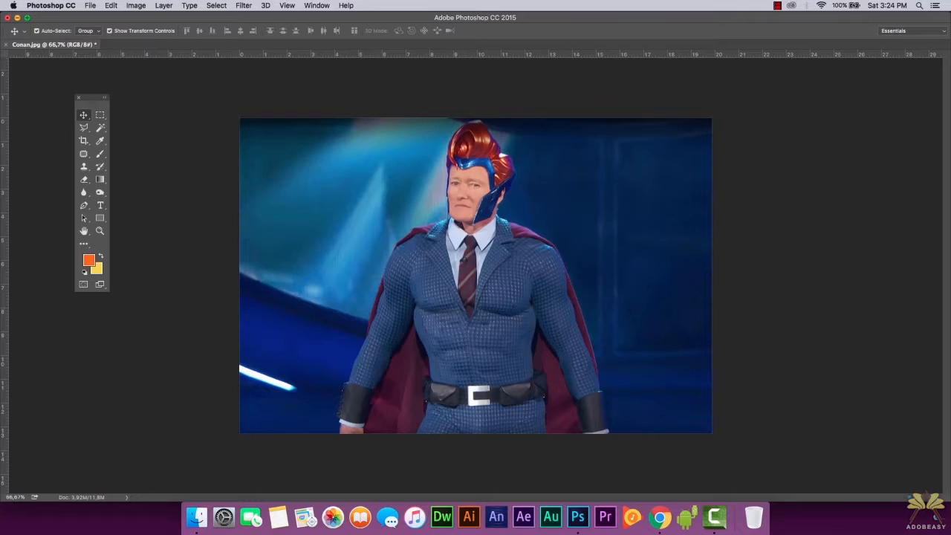
Show the Layers panel with the Conan layer selected and list the available filters
left_click(475, 275)
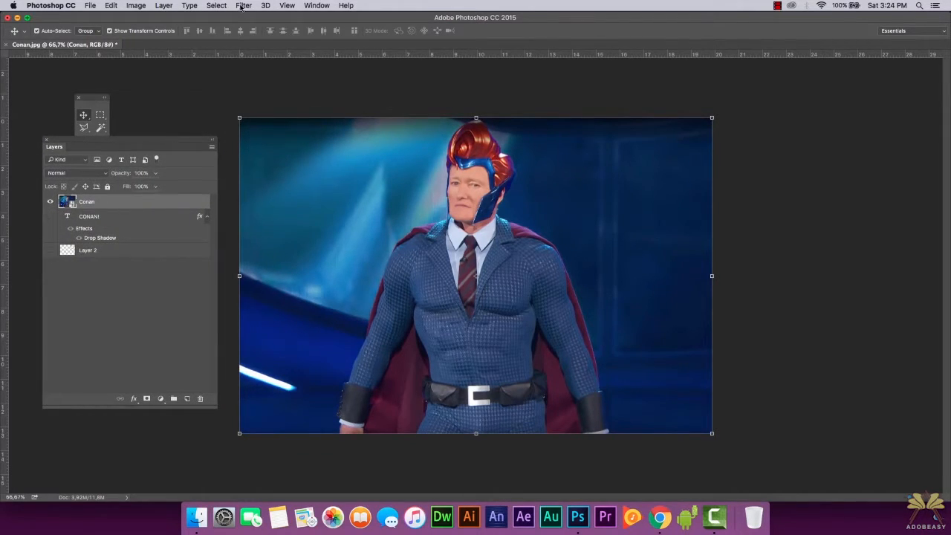
left_click(244, 6)
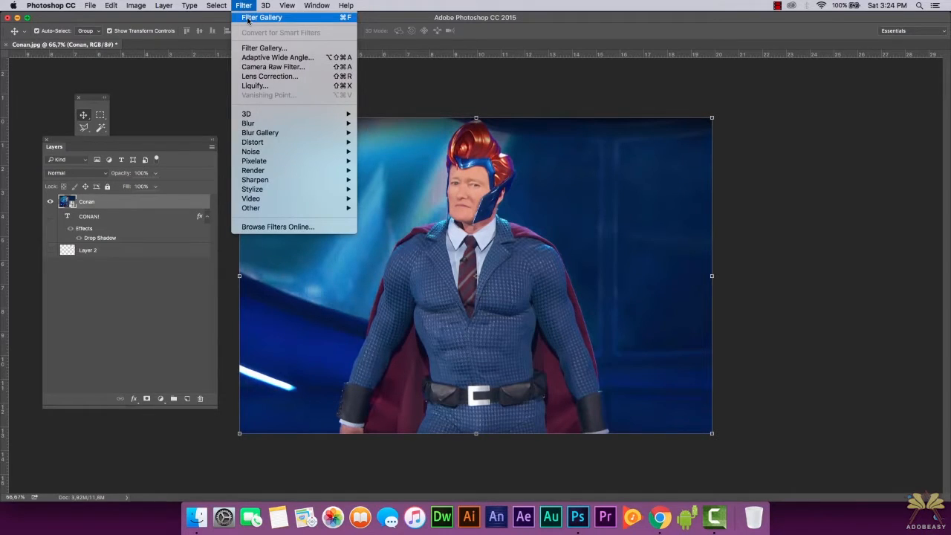
Apply the Artistic > Poster Edges filter from the Filter Gallery as a smart filter
left_click(265, 47)
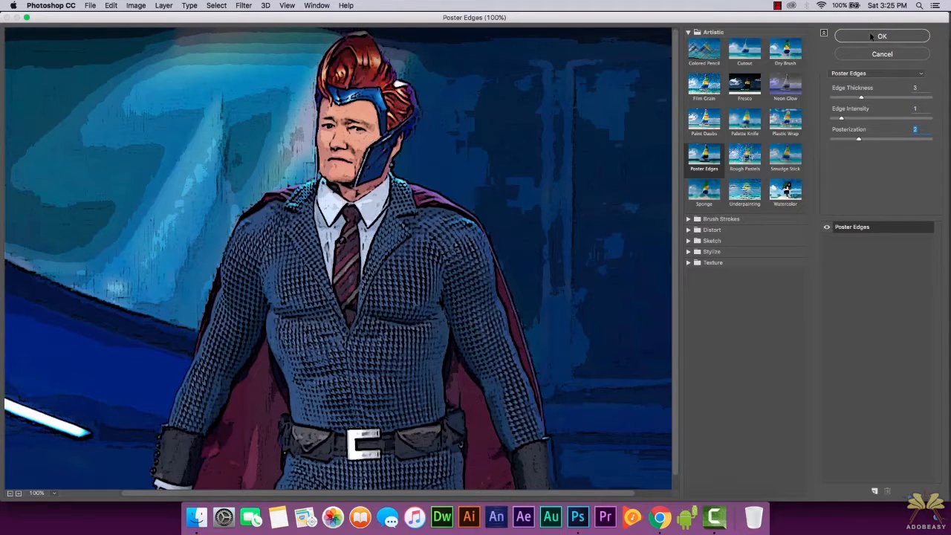
left_click(883, 36)
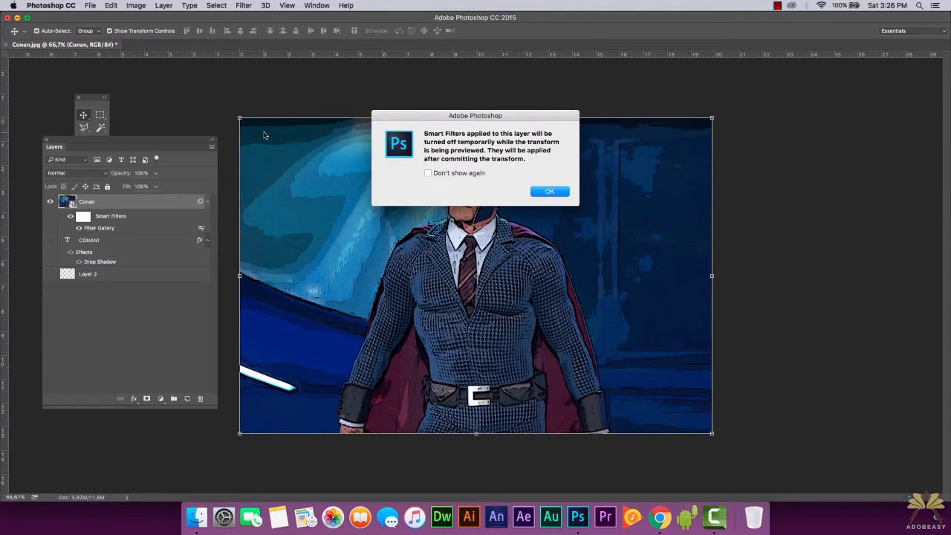
Accept the Smart Filters warning and scale the face layer down to leave a thin transparent margin
left_click(550, 191)
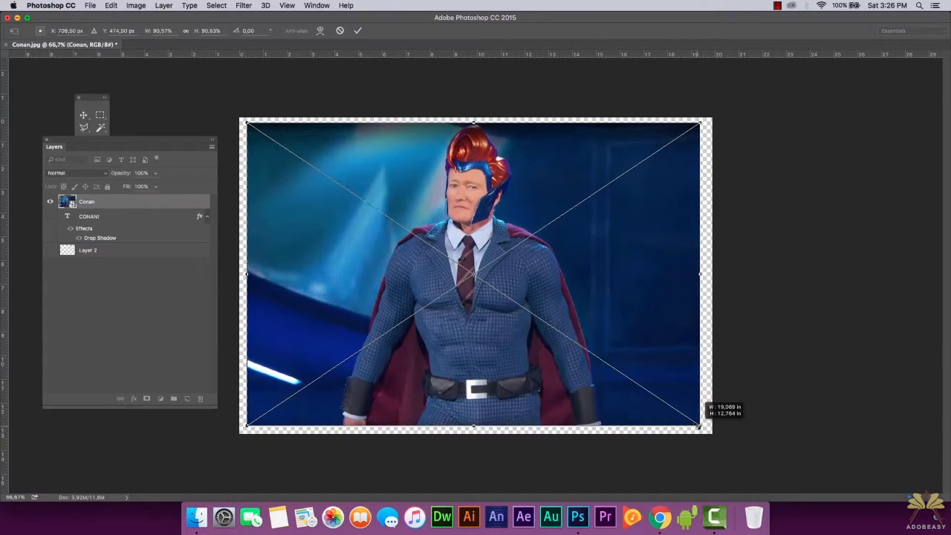
left_click_drag(701, 428, 704, 430)
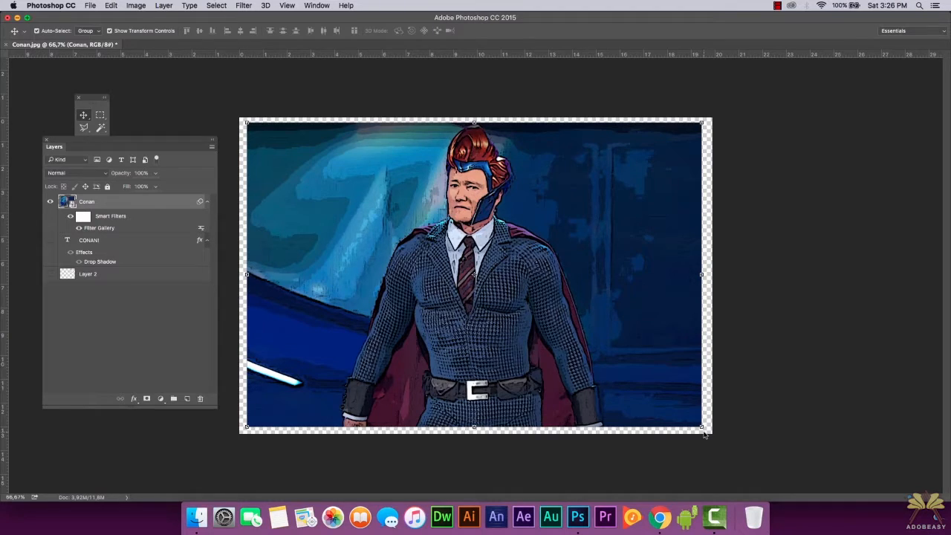
Add a thicker yellow Stroke layer style inside the edges of the photo layer
right_click(86, 202)
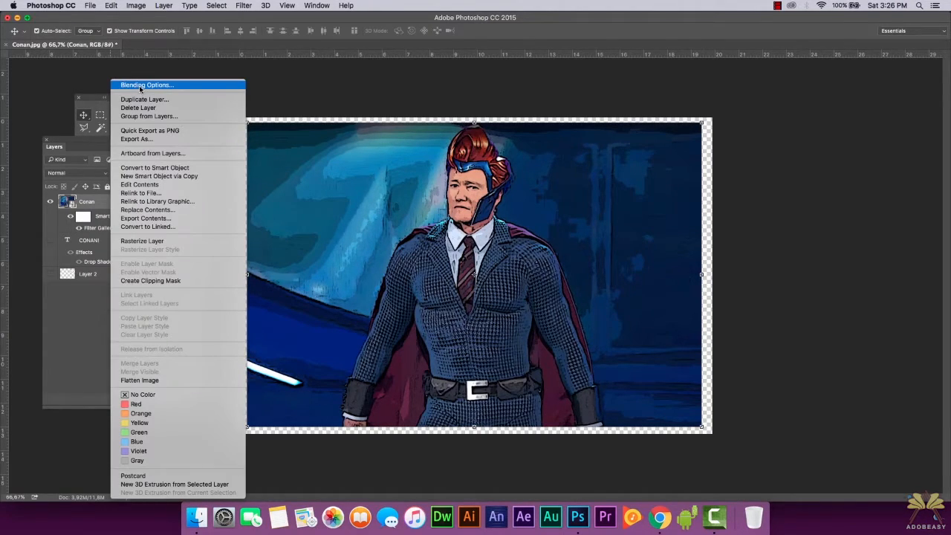
left_click(146, 83)
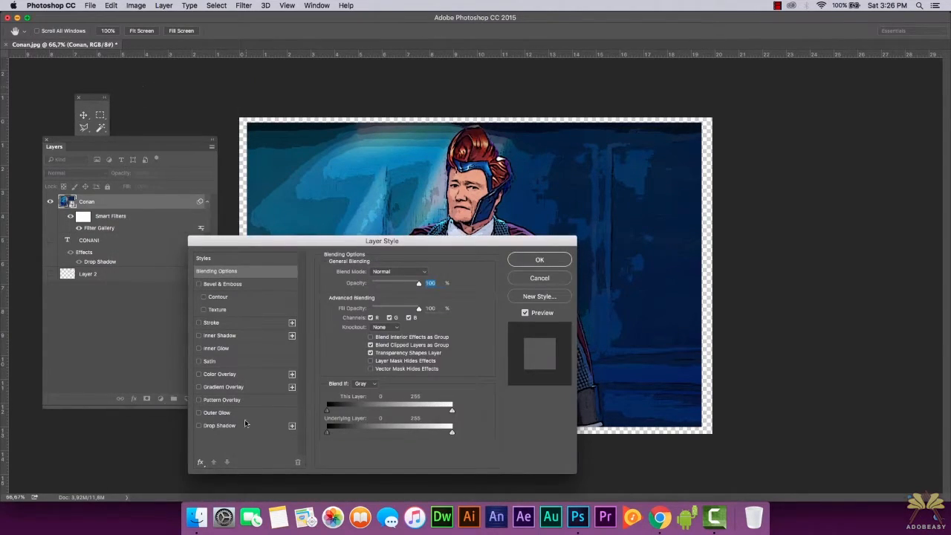
left_click(199, 322)
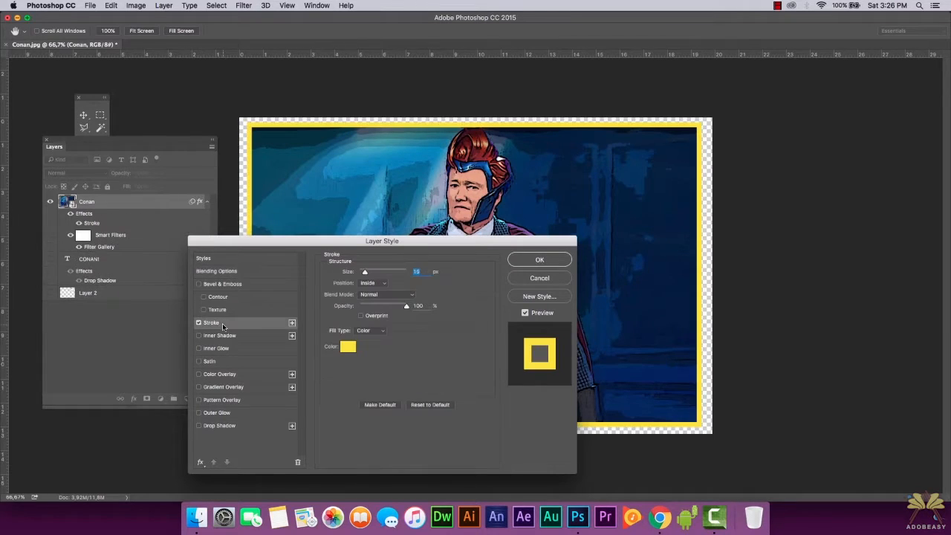
left_click_drag(381, 240, 382, 229)
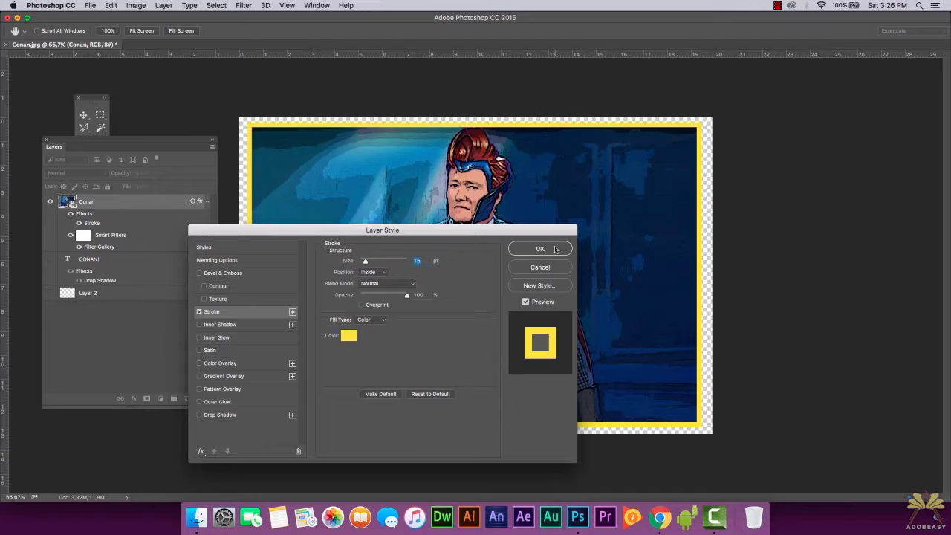
left_click(541, 248)
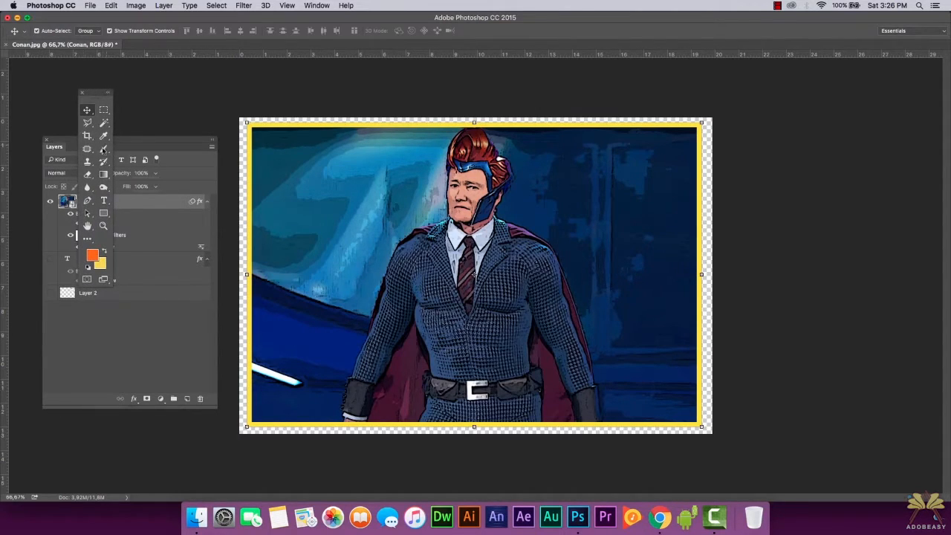
Crop the canvas to the yellow stroke edges, removing the transparent margin
left_click(88, 135)
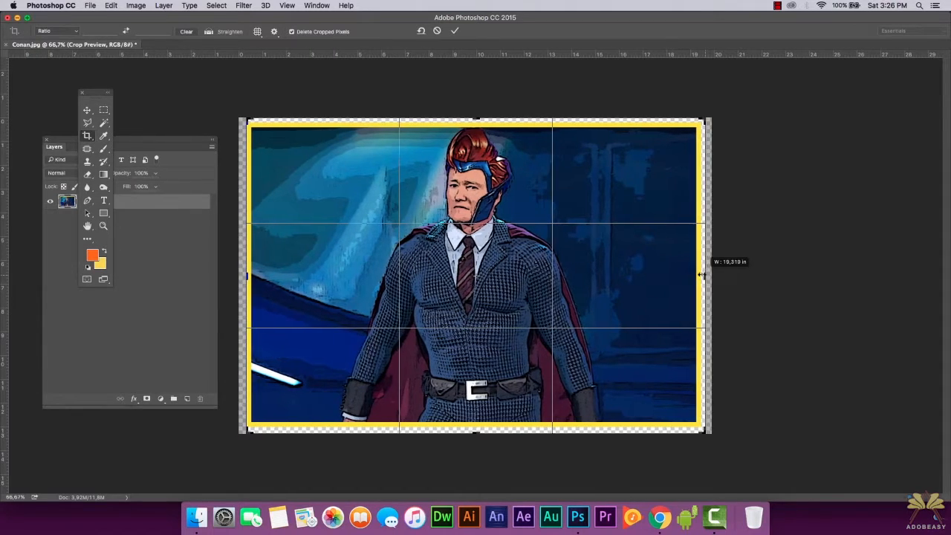
left_click_drag(475, 119, 475, 120)
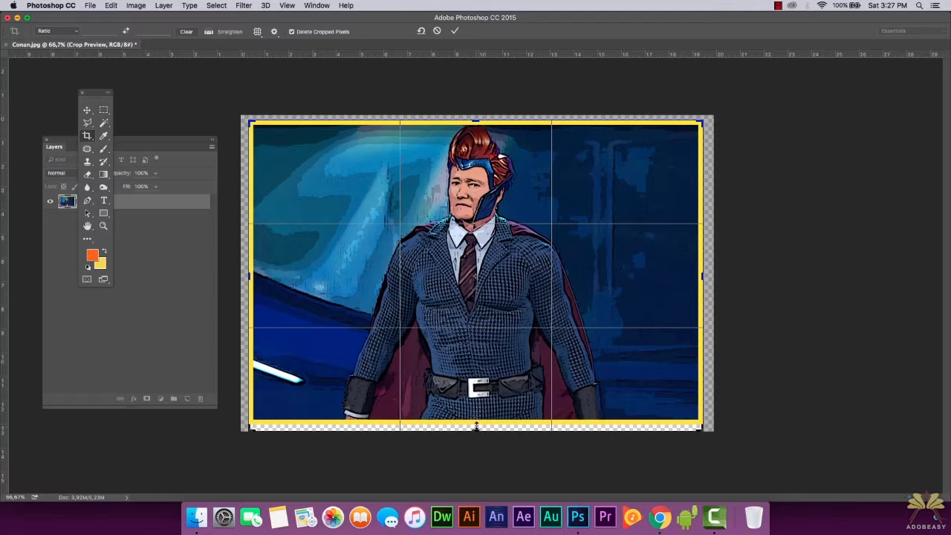
left_click(455, 31)
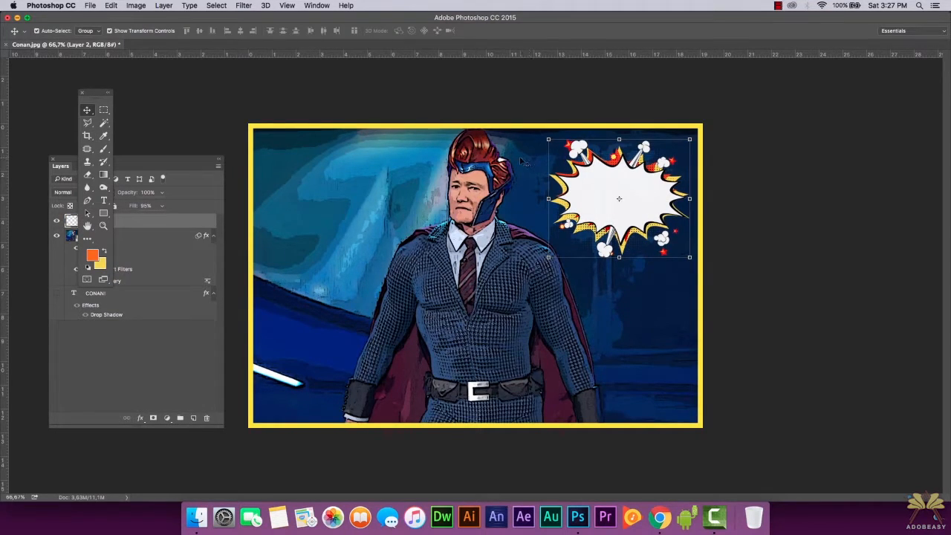
mouse_move(256, 157)
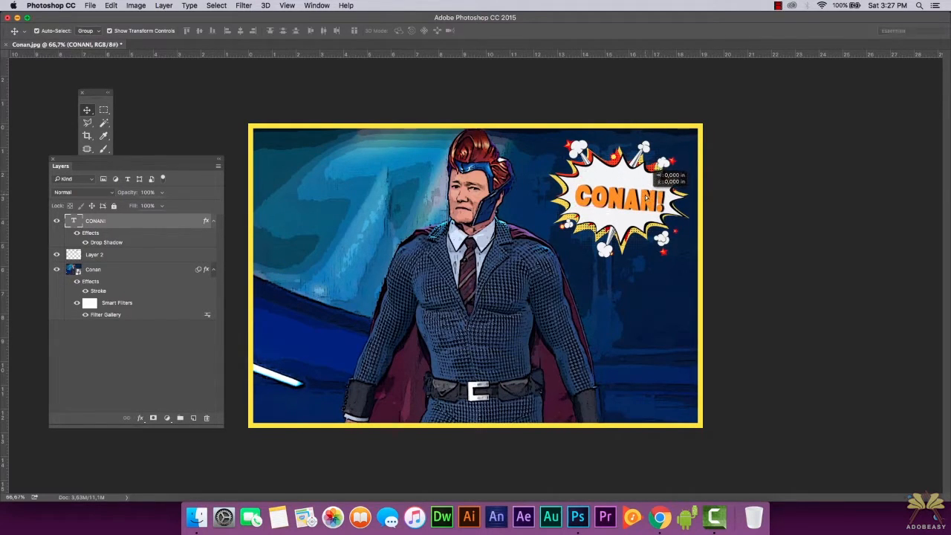
Refine the Drop Shadow layer style behind the CONAN! lettering and confirm it
right_click(95, 220)
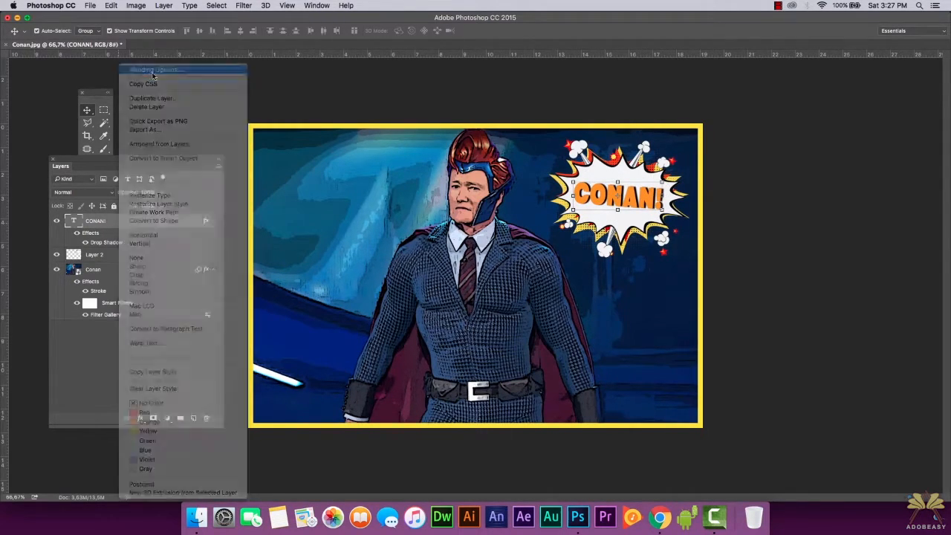
left_click(156, 69)
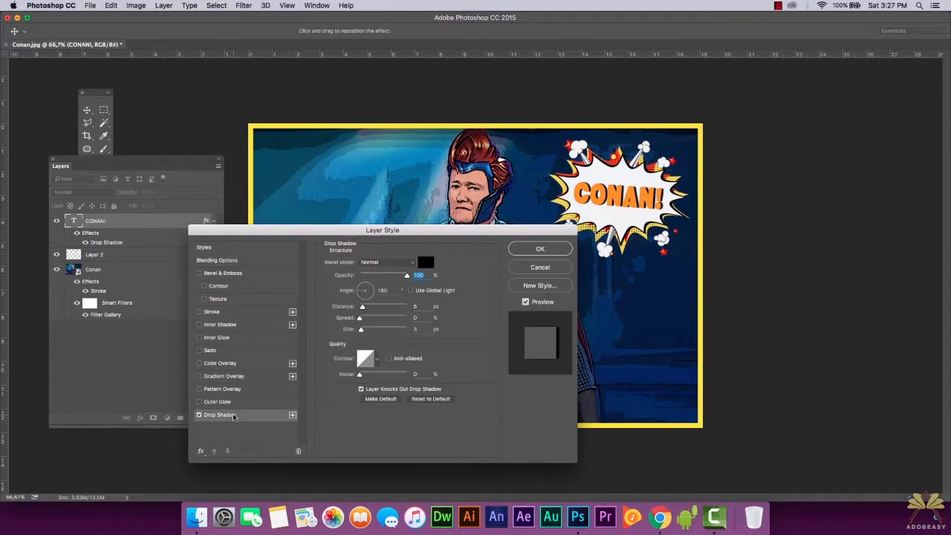
left_click_drag(383, 228, 363, 157)
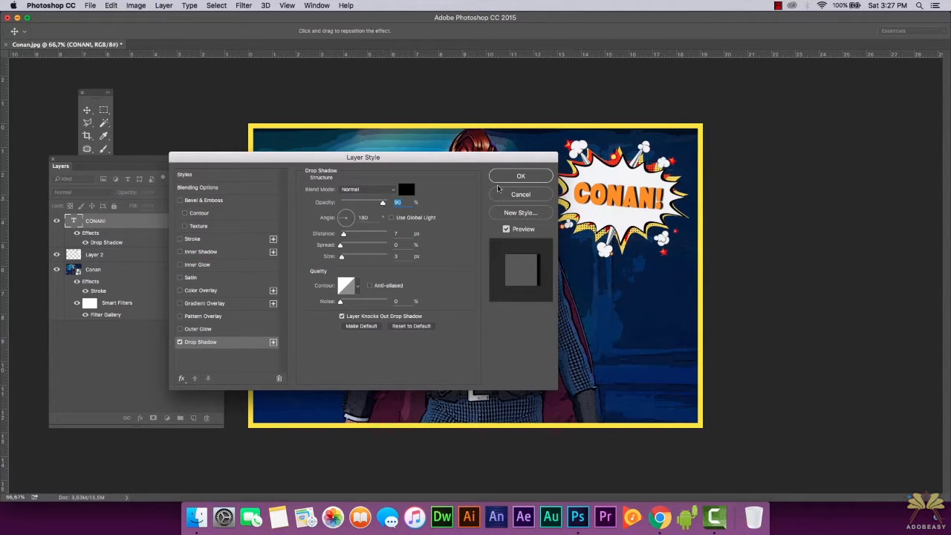
left_click(520, 175)
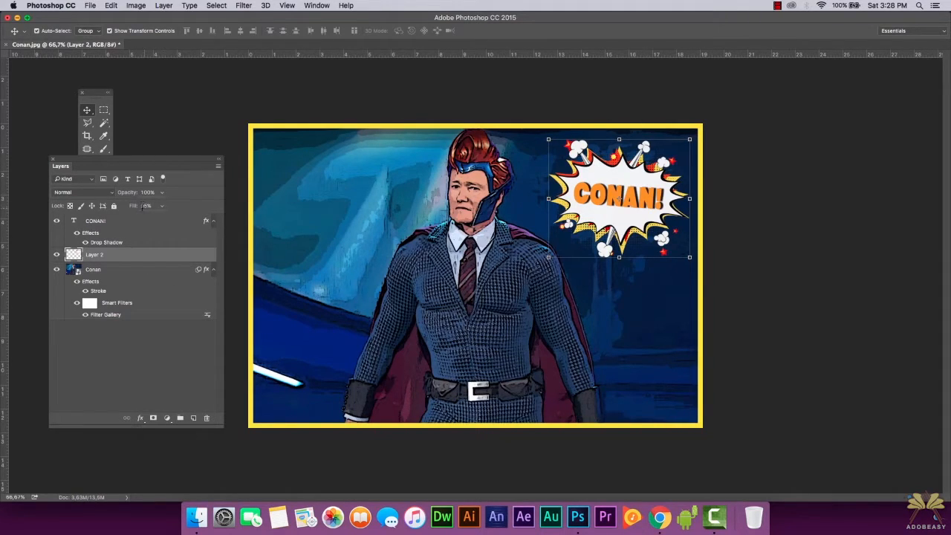
mouse_move(147, 205)
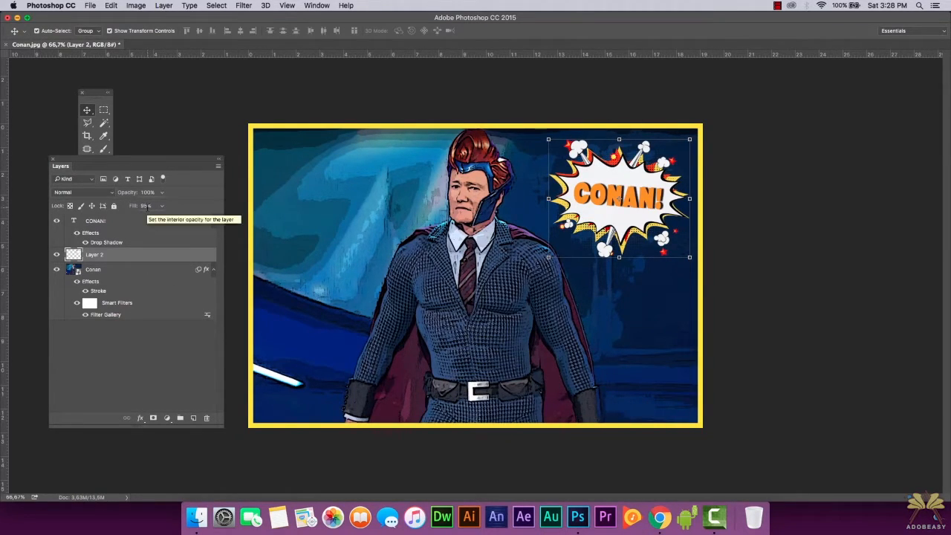